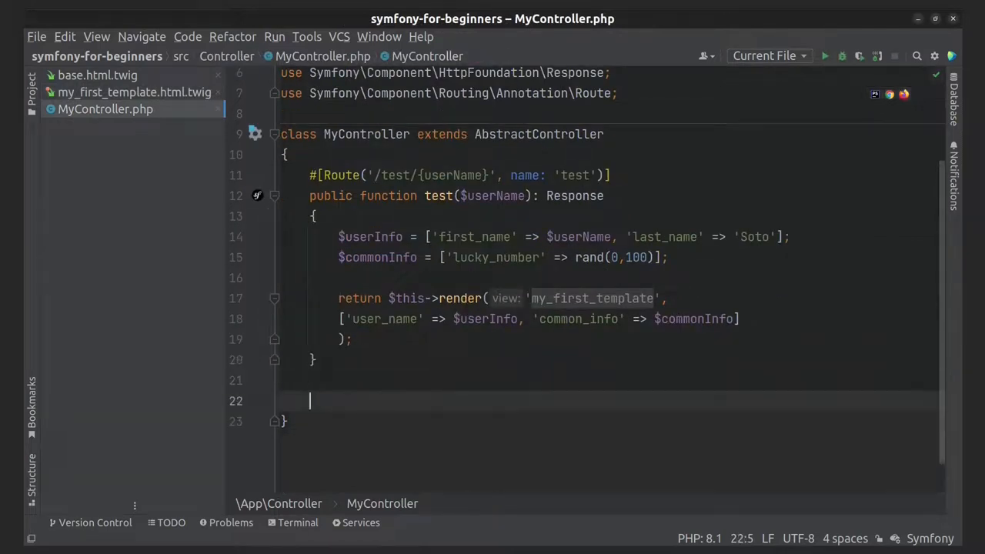
# Add #[Route('/test-path-func', name: 'test-path-func')] under test() and begin a public method
pyautogui.write('#[]')
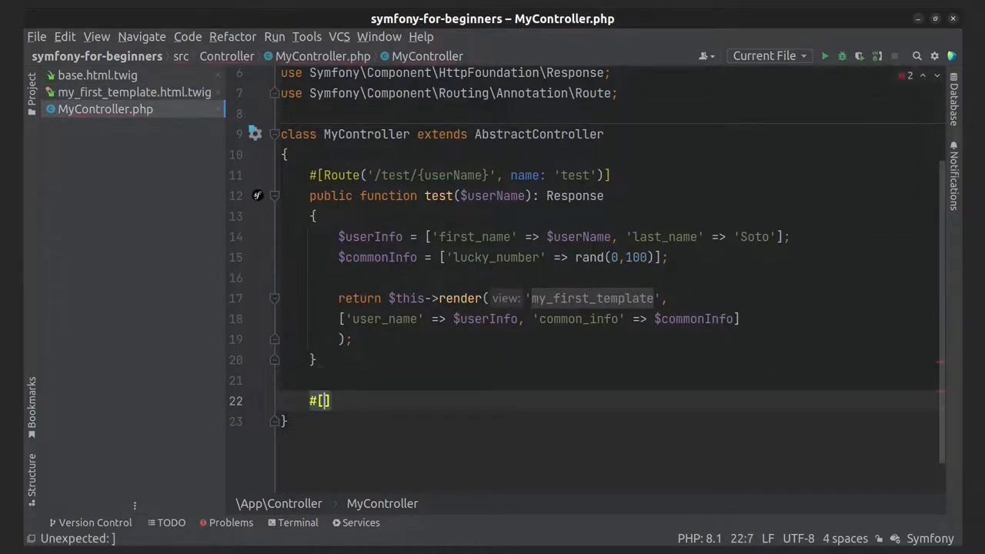
pyautogui.write('Route')
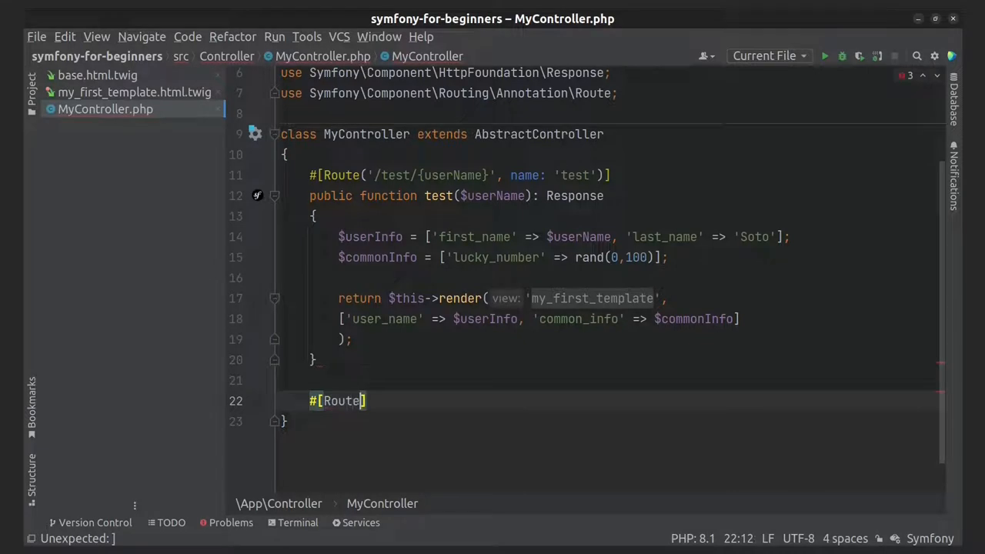
pyautogui.write("('/')")
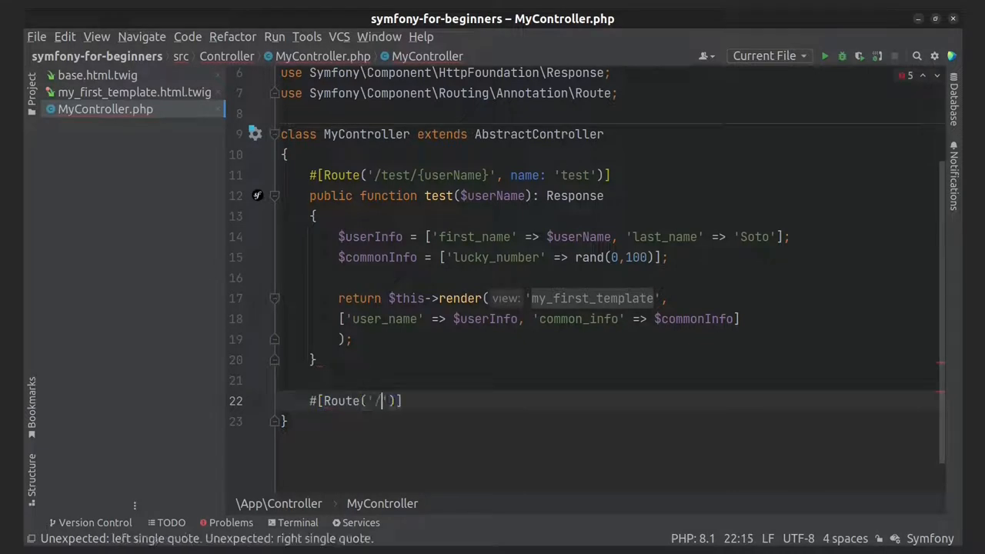
pyautogui.write('test')
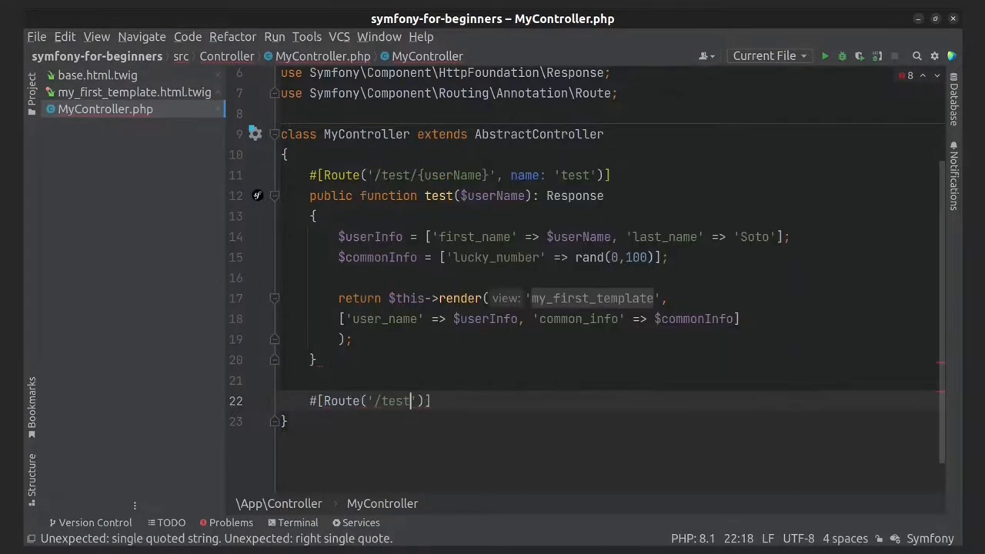
pyautogui.write("-path-func', name:")
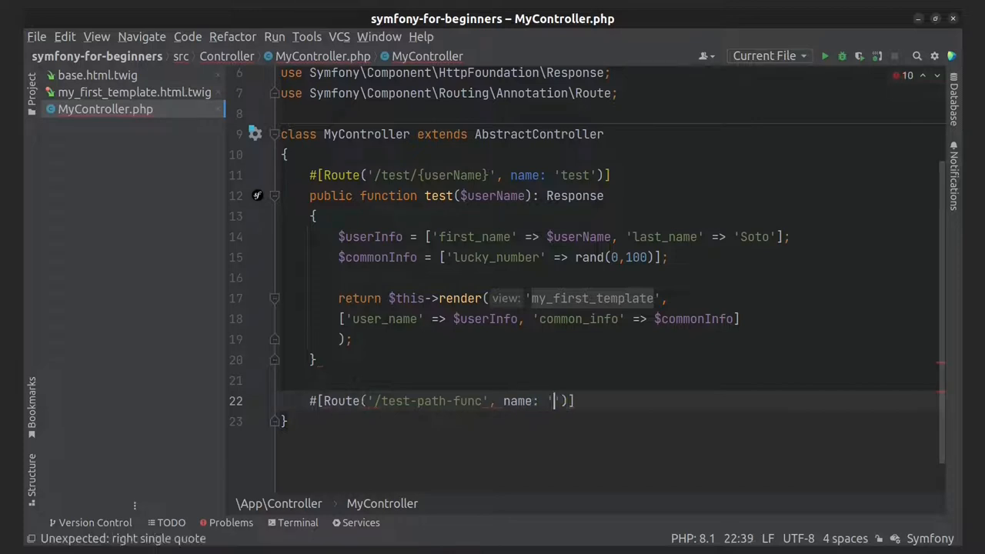
pyautogui.write('test-pa')
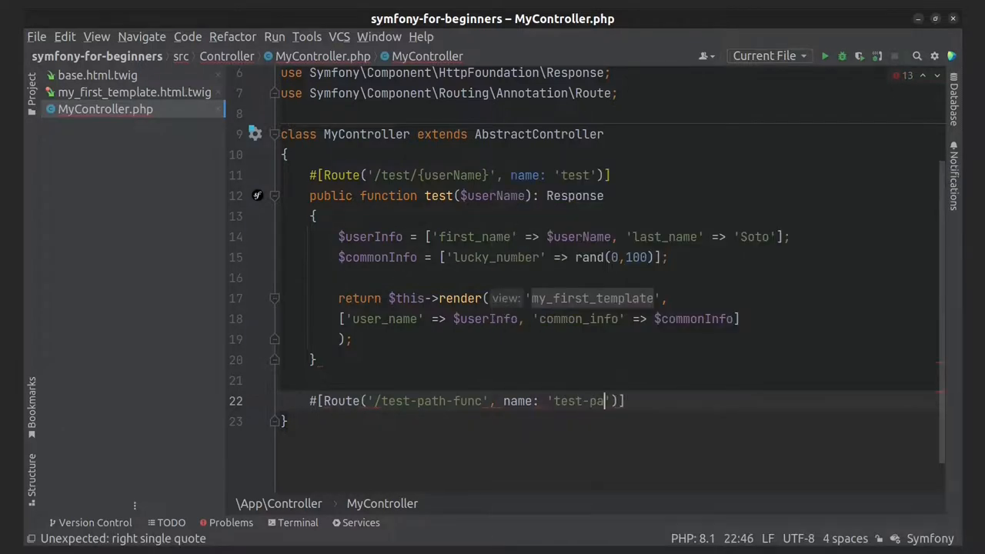
pyautogui.write('th-')
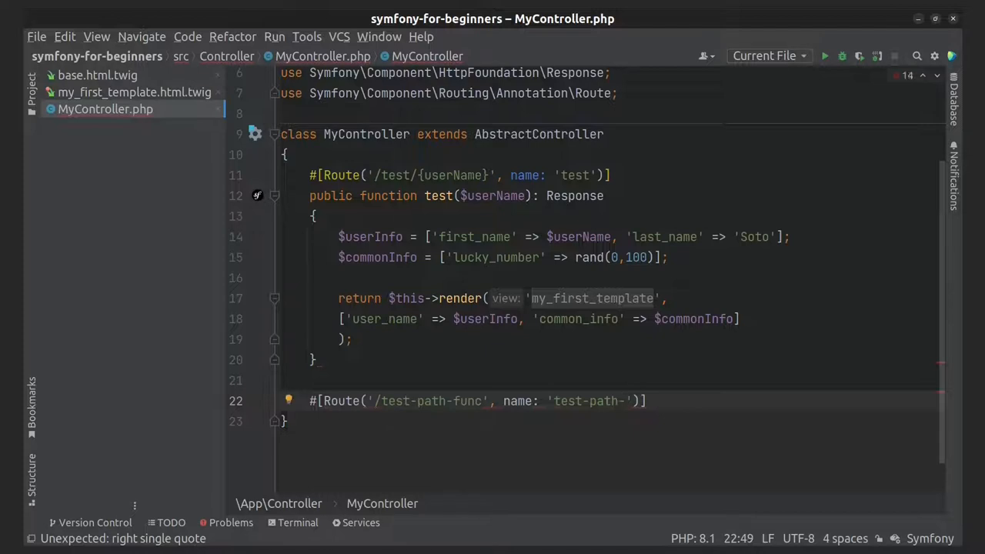
pyautogui.write('func')
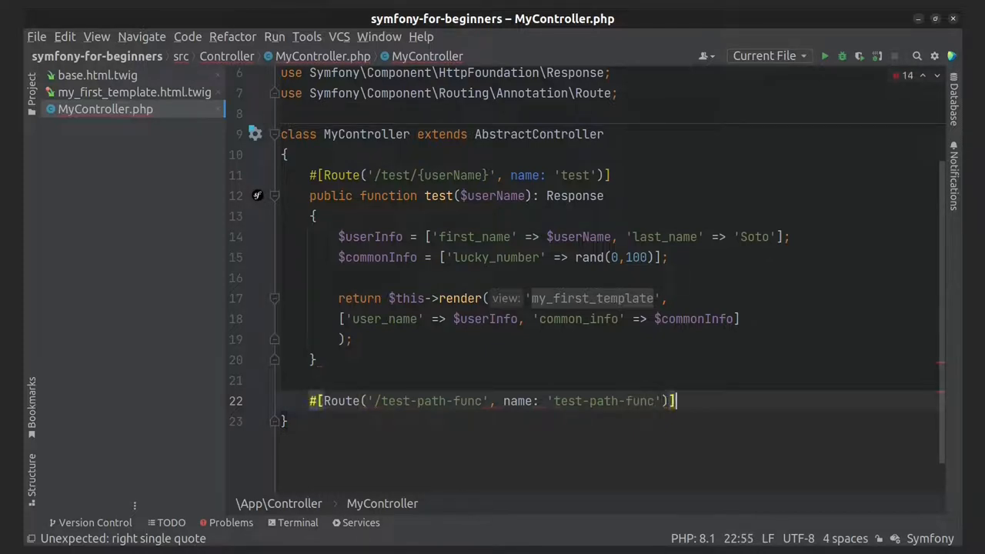
pyautogui.write('public function')
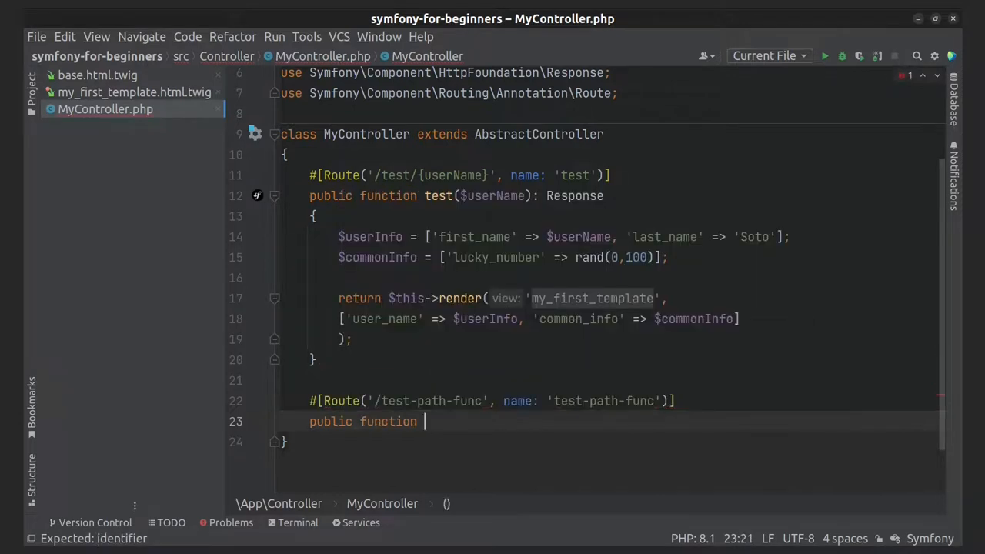
# Write testPathFunc() returning new Response('We are testing path() function')
pyautogui.write('testPath')
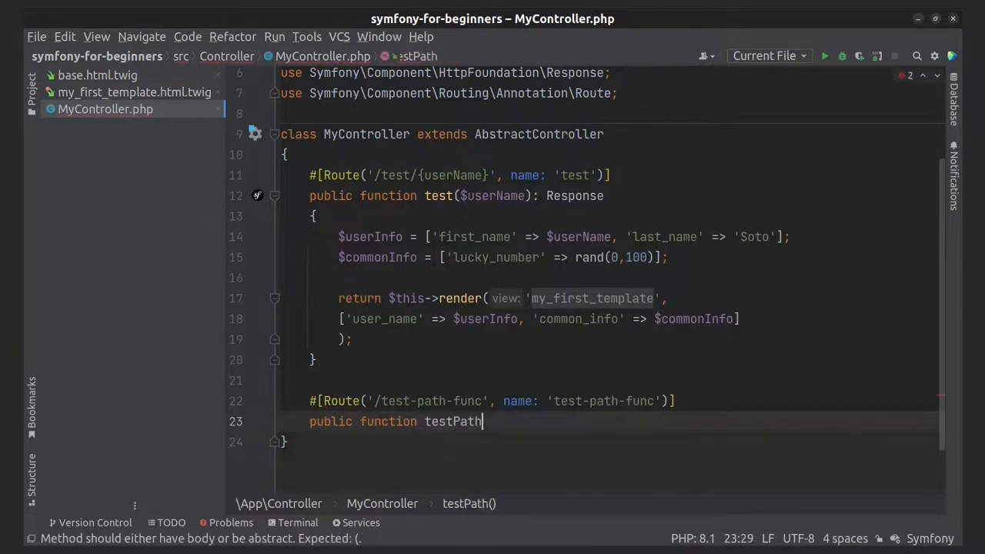
pyautogui.write('Func()')
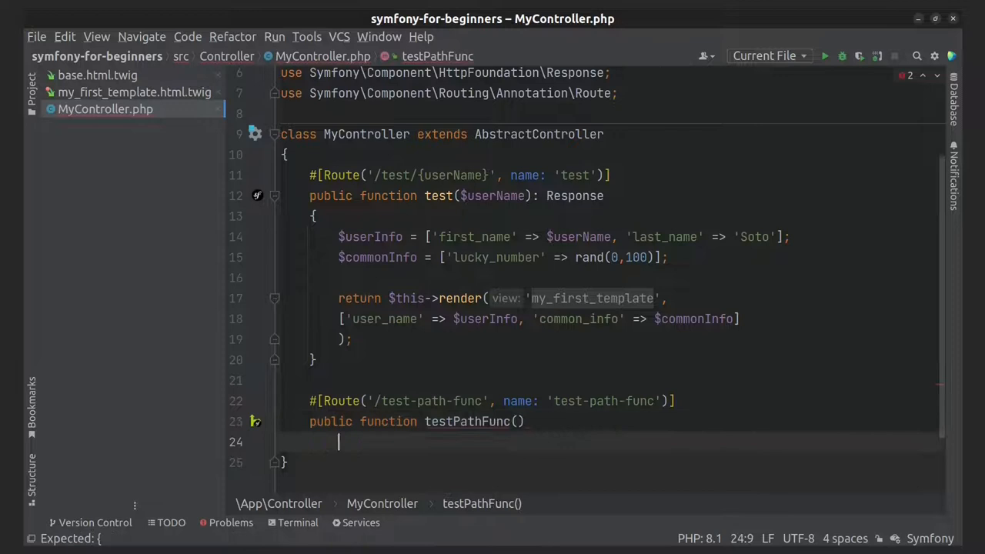
pyautogui.write("return new Response('We are ');")
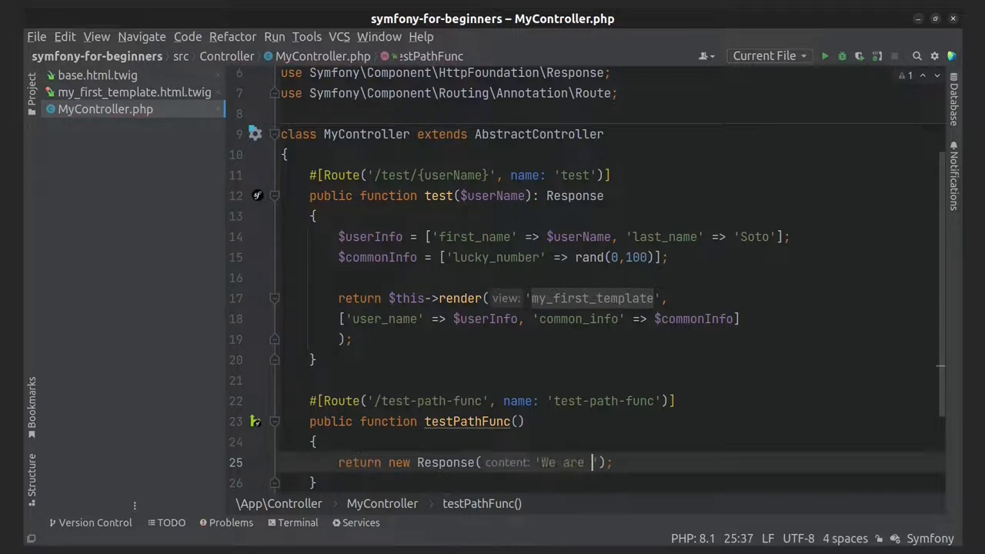
pyautogui.write('testing path() f')
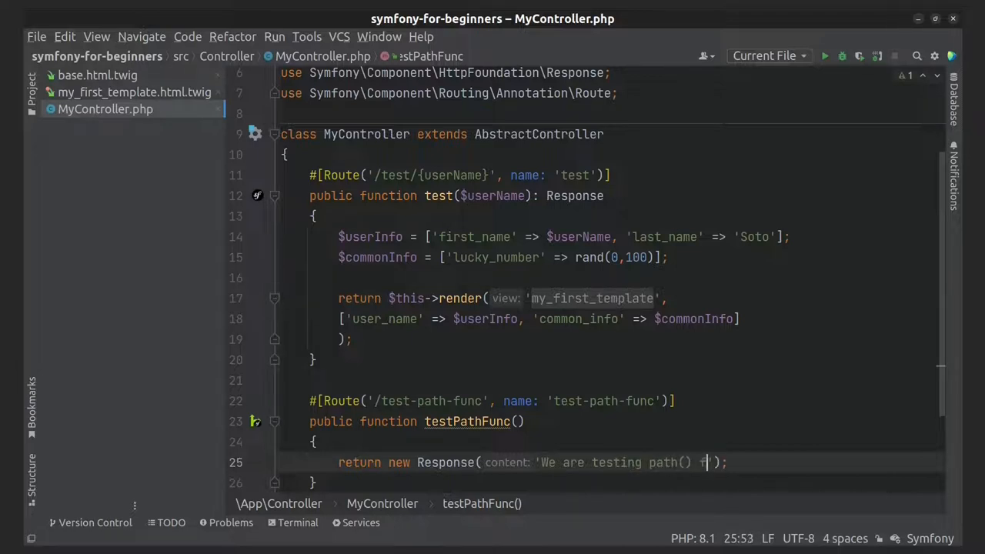
pyautogui.write('unction')
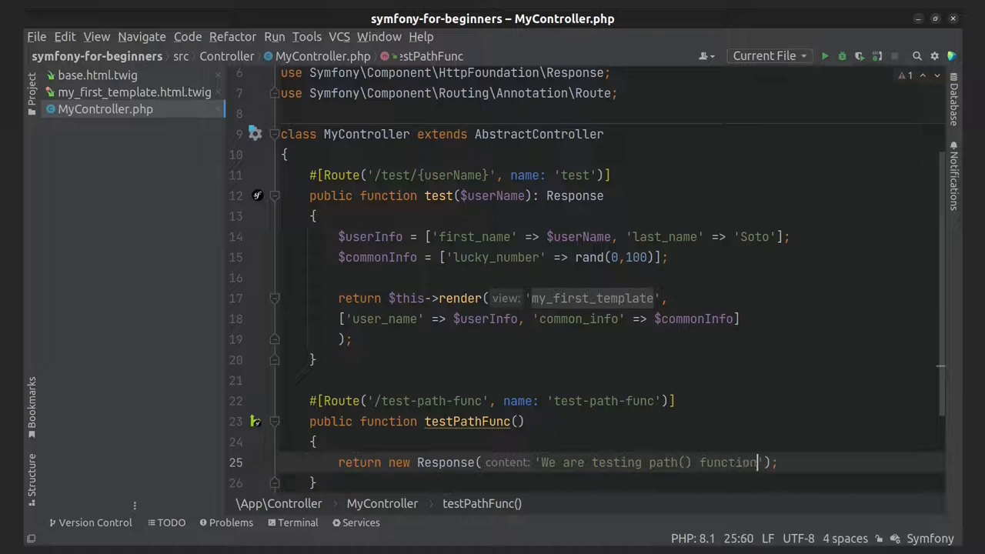
# Declare Response as testPathFunc's return type and grab the test-path-func route text
pyautogui.scroll(-3)
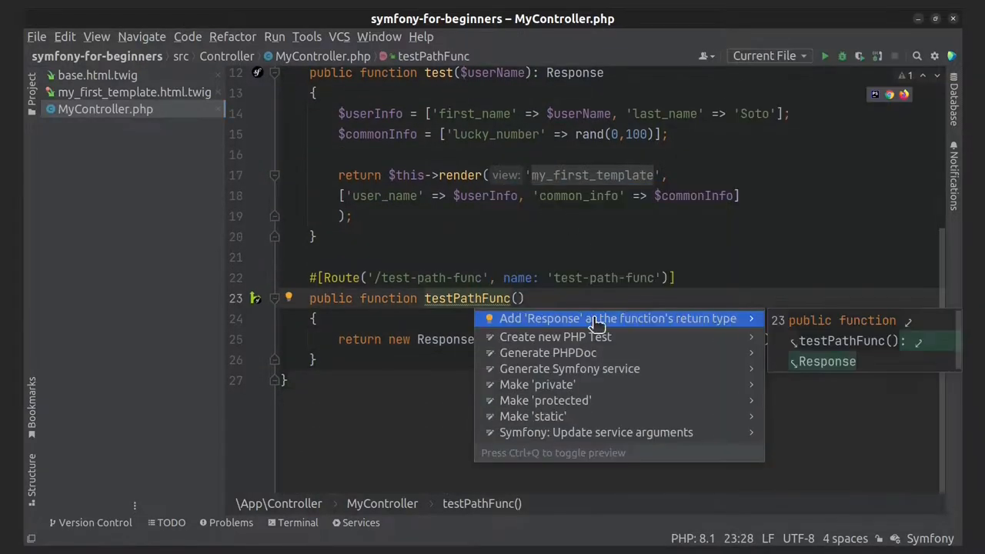
pyautogui.click(616, 317)
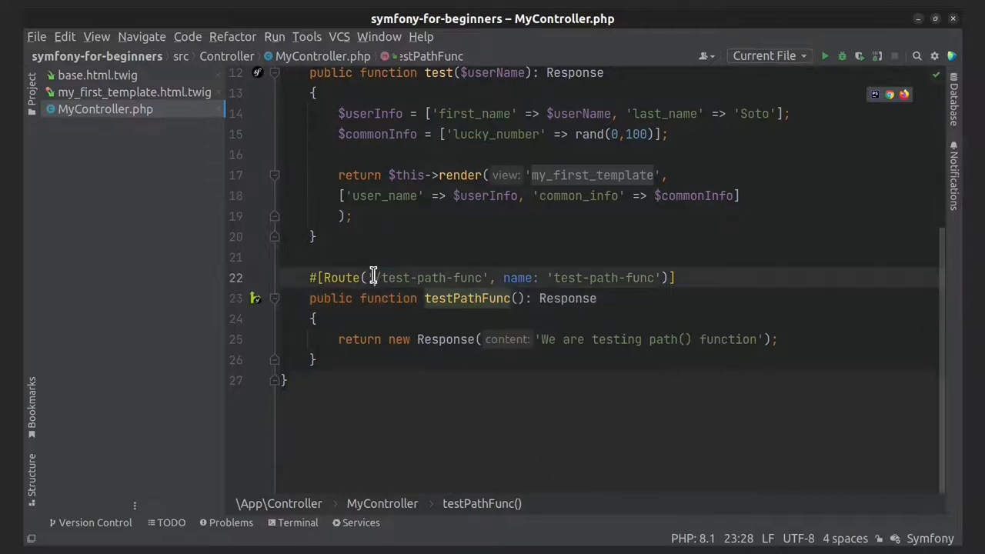
pyautogui.doubleClick(429, 277)
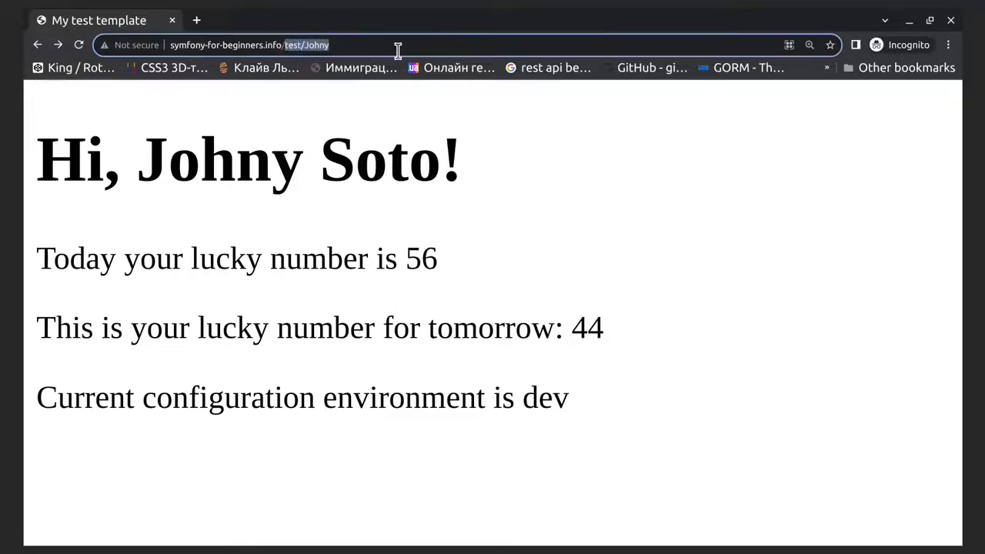
# Load the test-path-func route in Chrome instead of test/Johny
pyautogui.write('test-path-func')
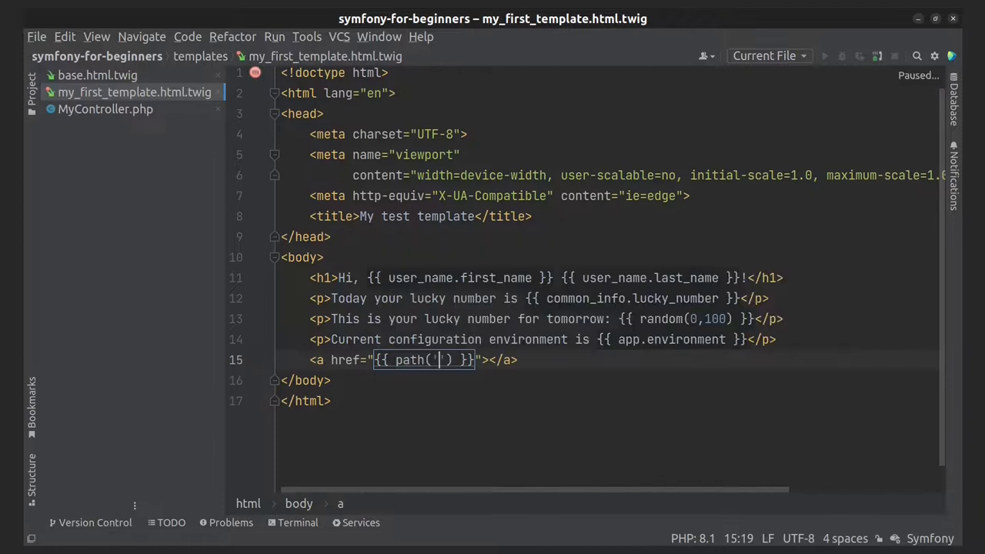
# Finish the link: href path('test-path-func') with text 'Test path() function'
pyautogui.write('test-path-func')
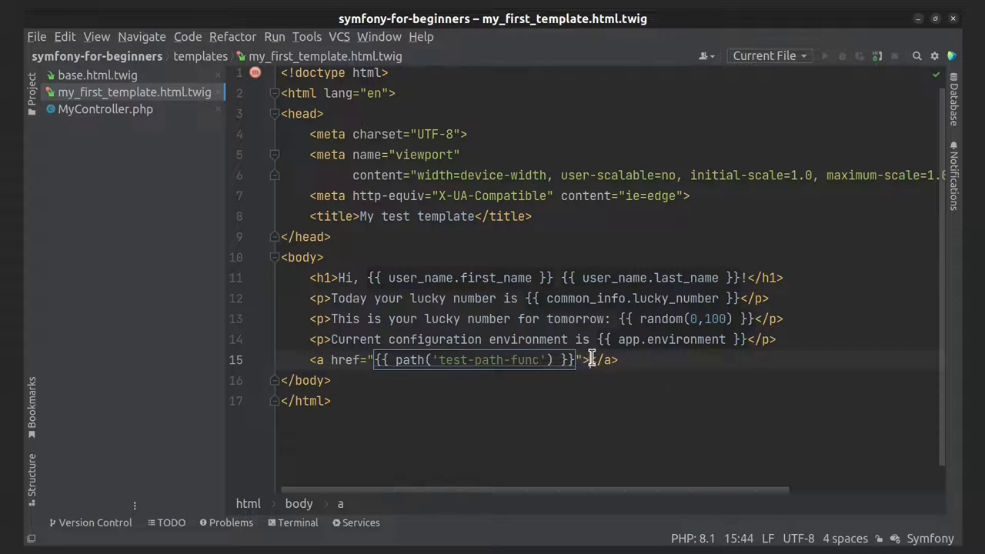
pyautogui.write('Test')
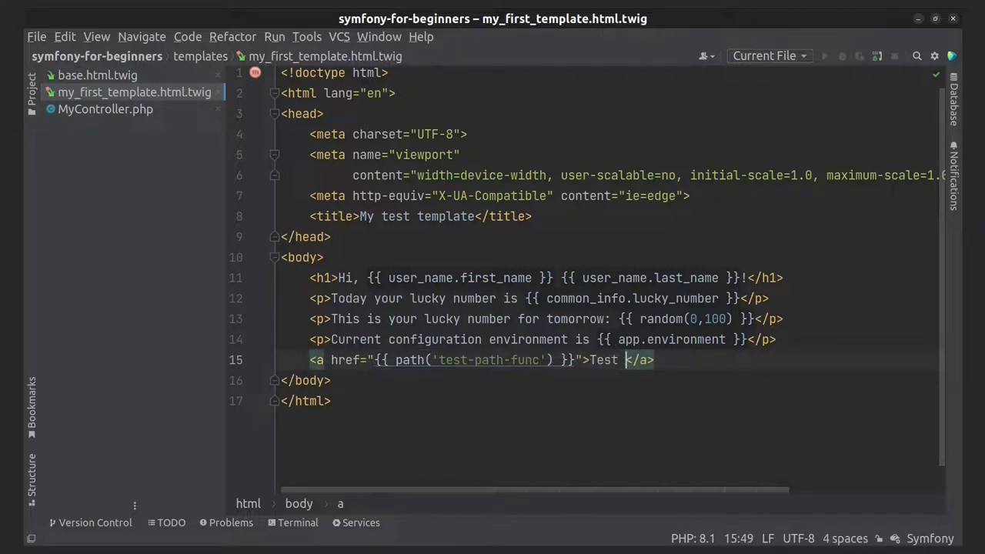
pyautogui.write('path()')
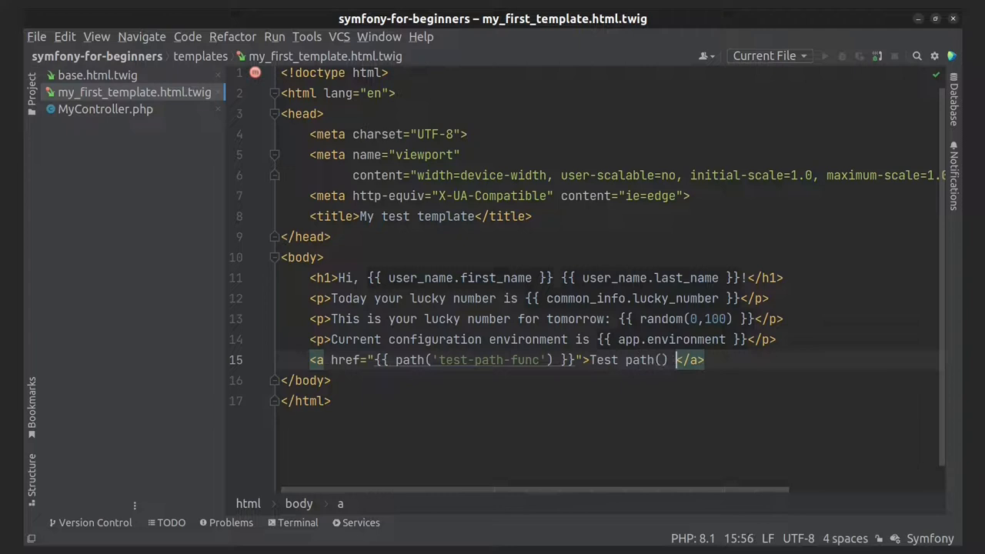
pyautogui.write('funct')
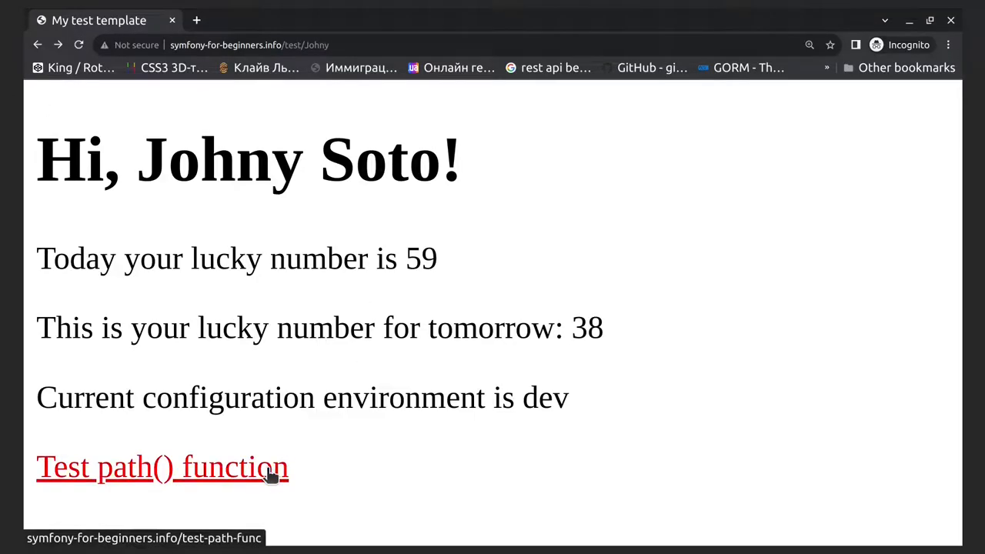
pyautogui.moveTo(38, 69)
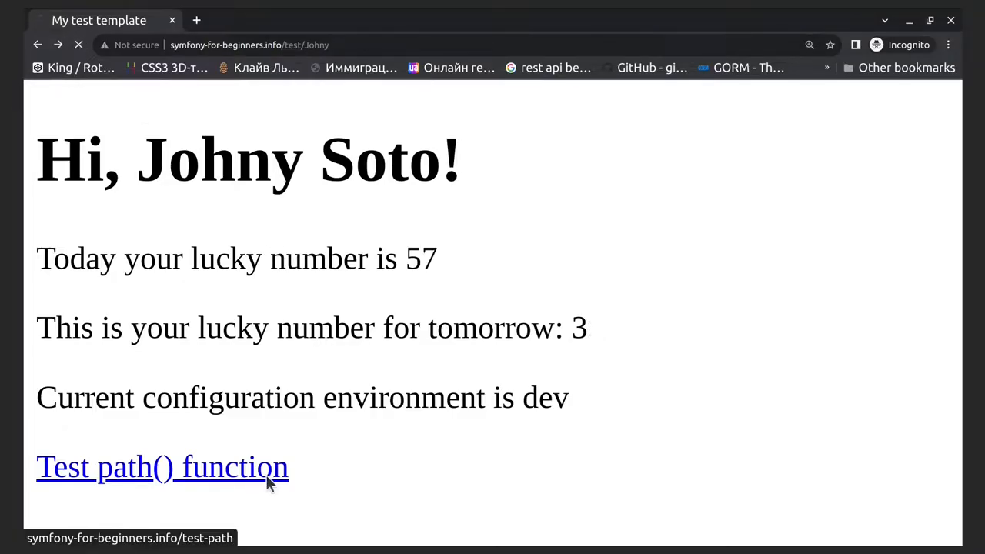
# Follow the Test path() function link on the reloaded greeting page
pyautogui.click(162, 466)
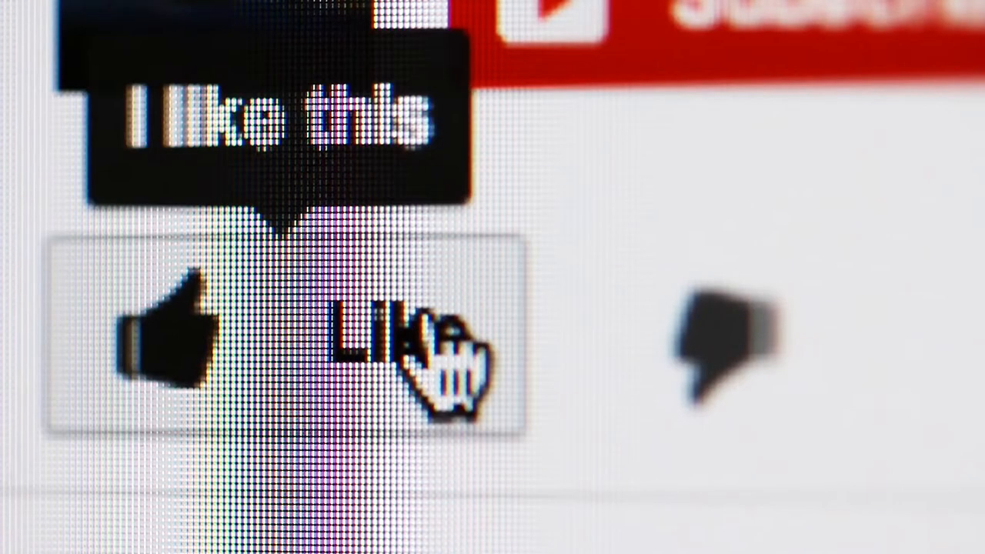
pyautogui.click(307, 339)
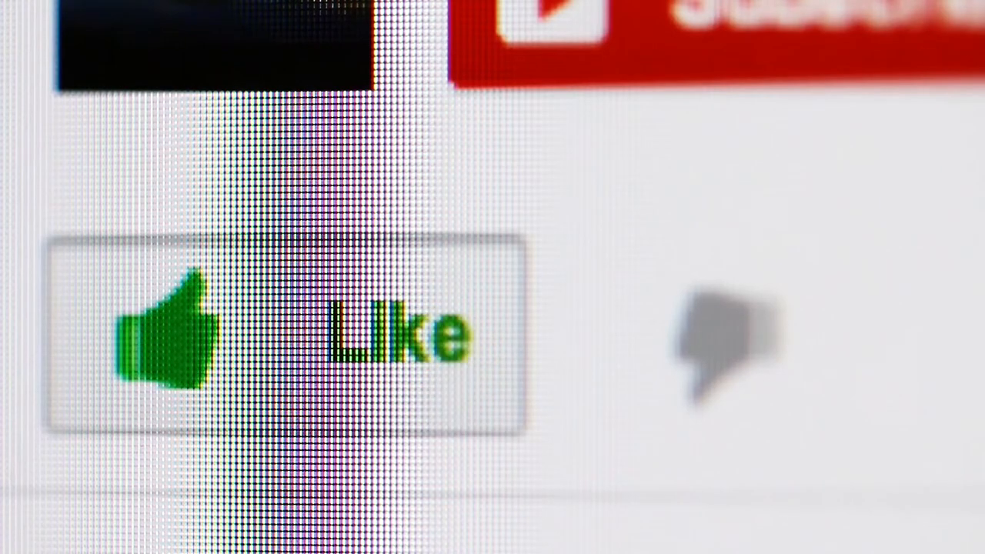